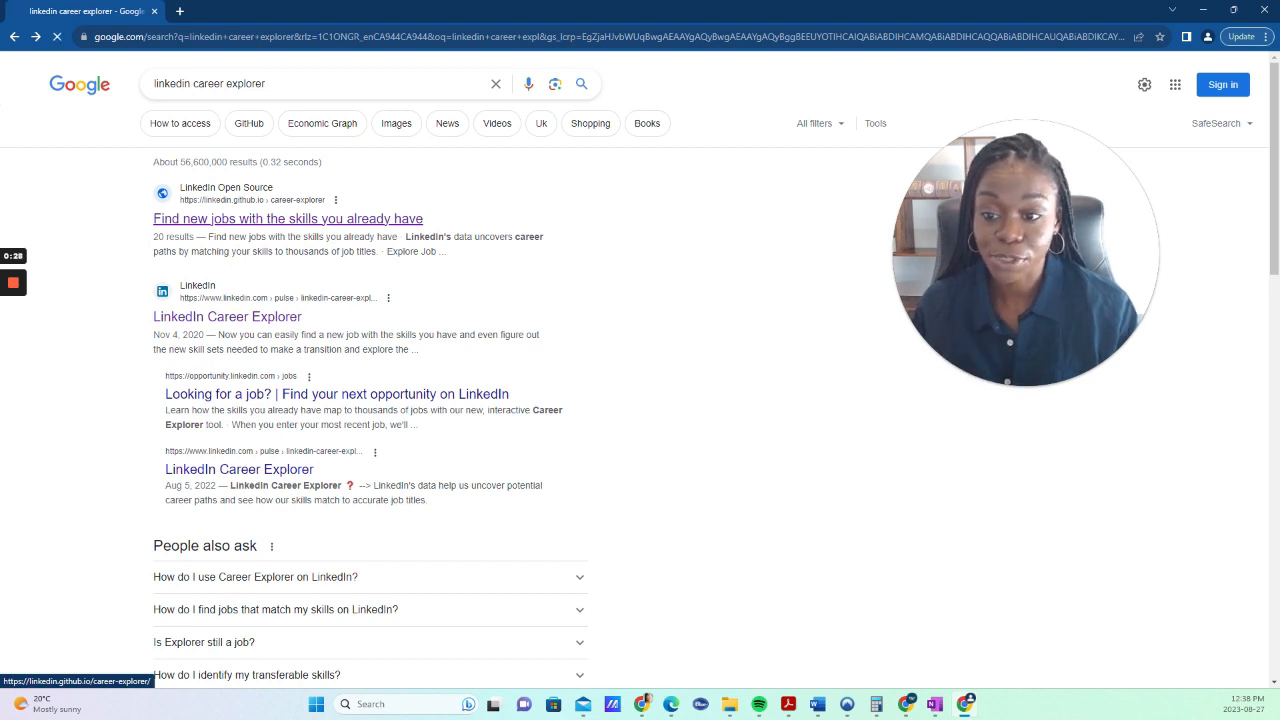
# Step: Open the linkedin.github.io result 'Find new jobs with the skills you already have'
pyautogui.click(287, 218)
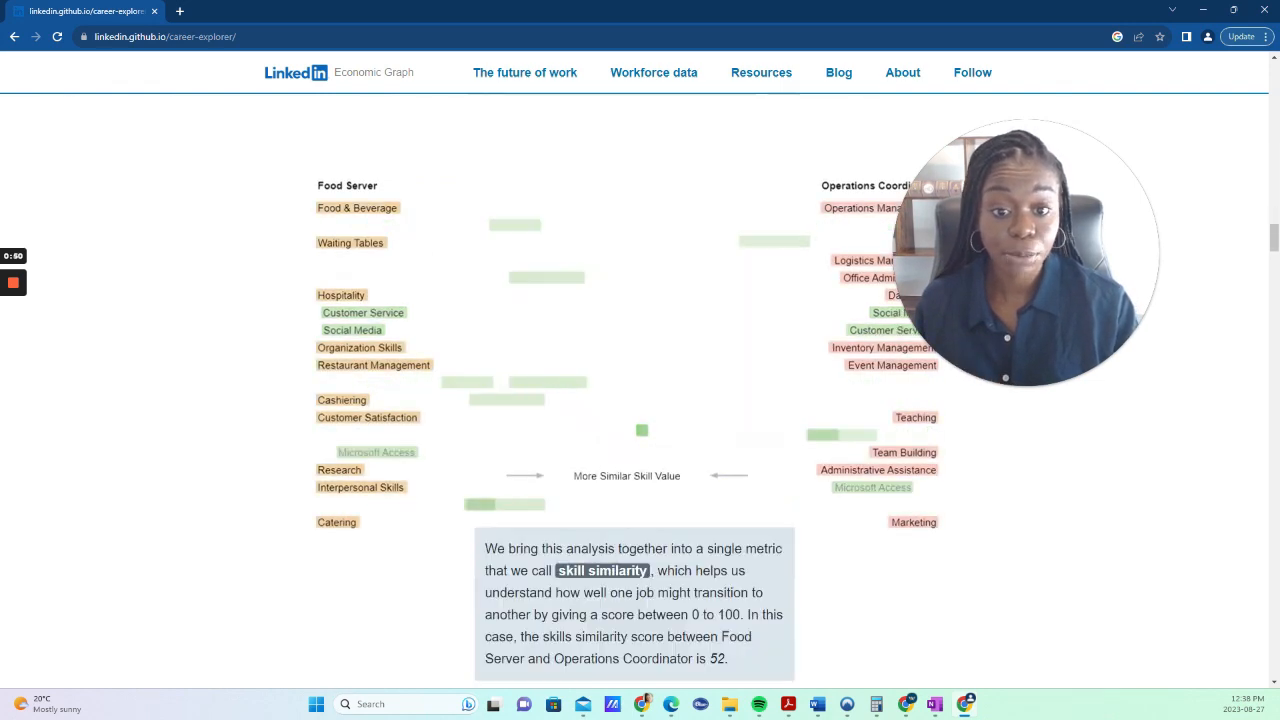
# Step: Set the city to Greater Ottawa Metropolitan Area, Canada and the job to Financial Analyst
pyautogui.scroll(-3)
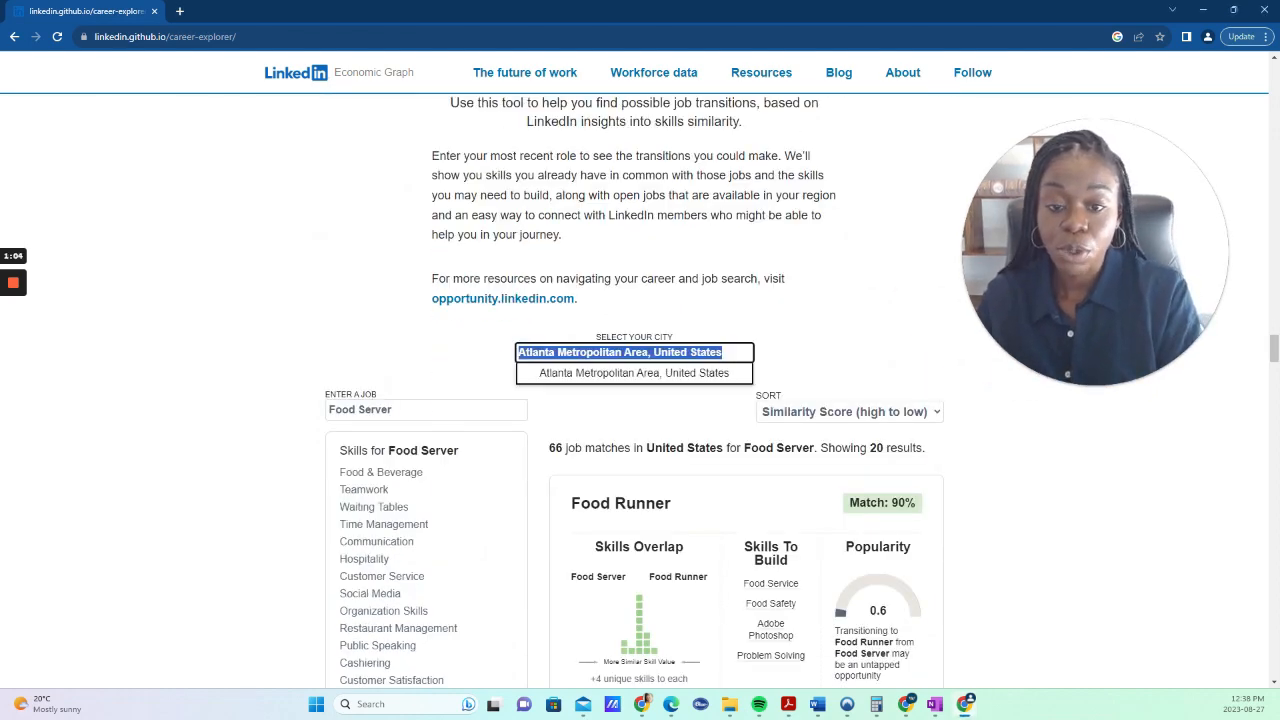
pyautogui.write('ottawa')
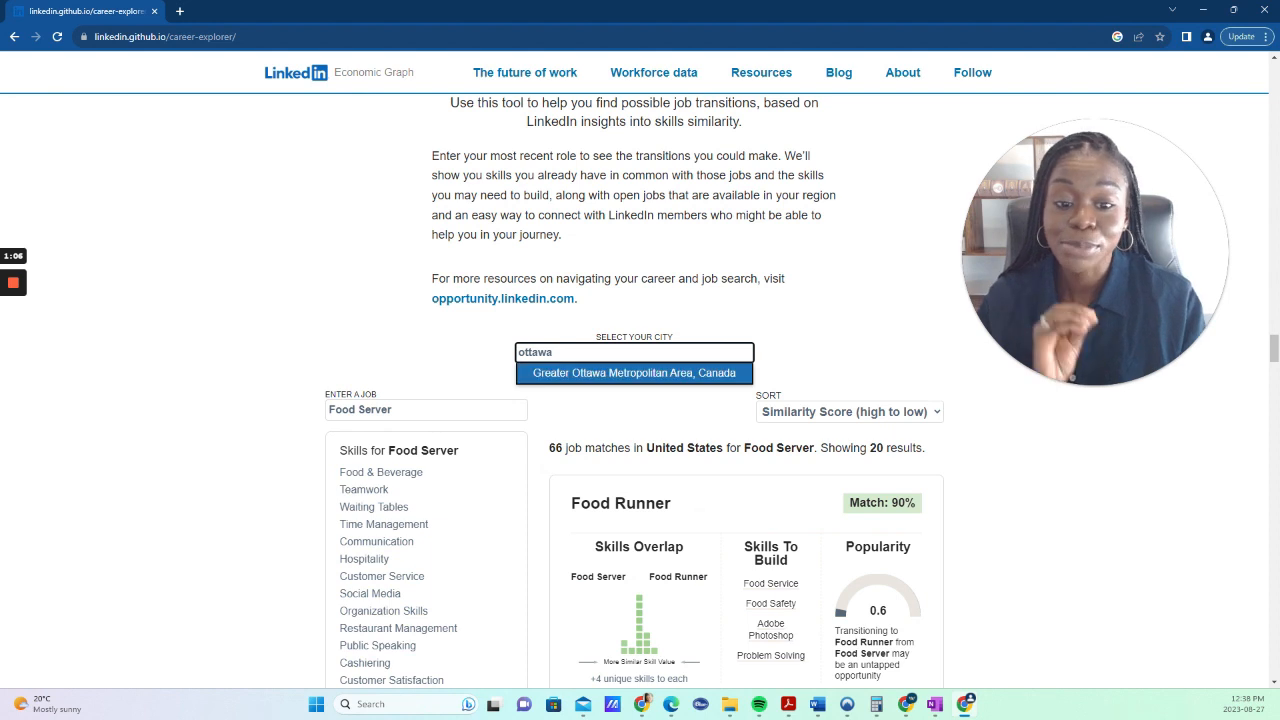
pyautogui.click(634, 372)
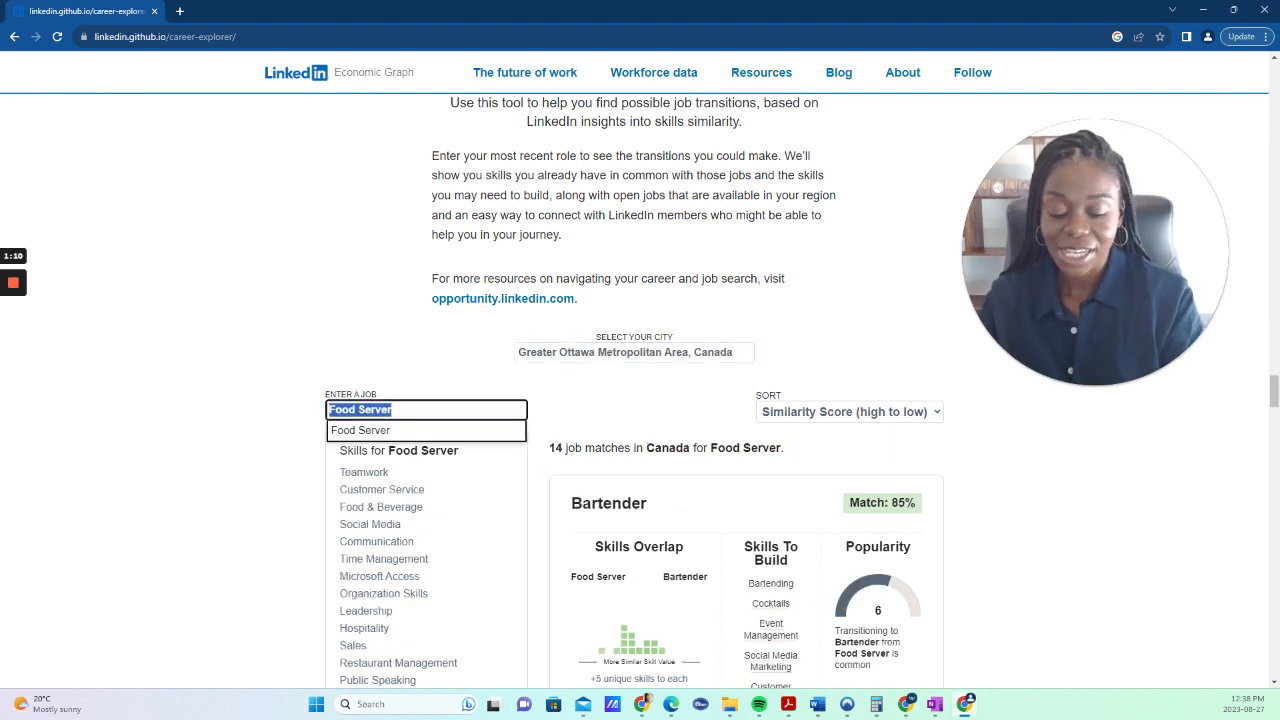
pyautogui.write('financial')
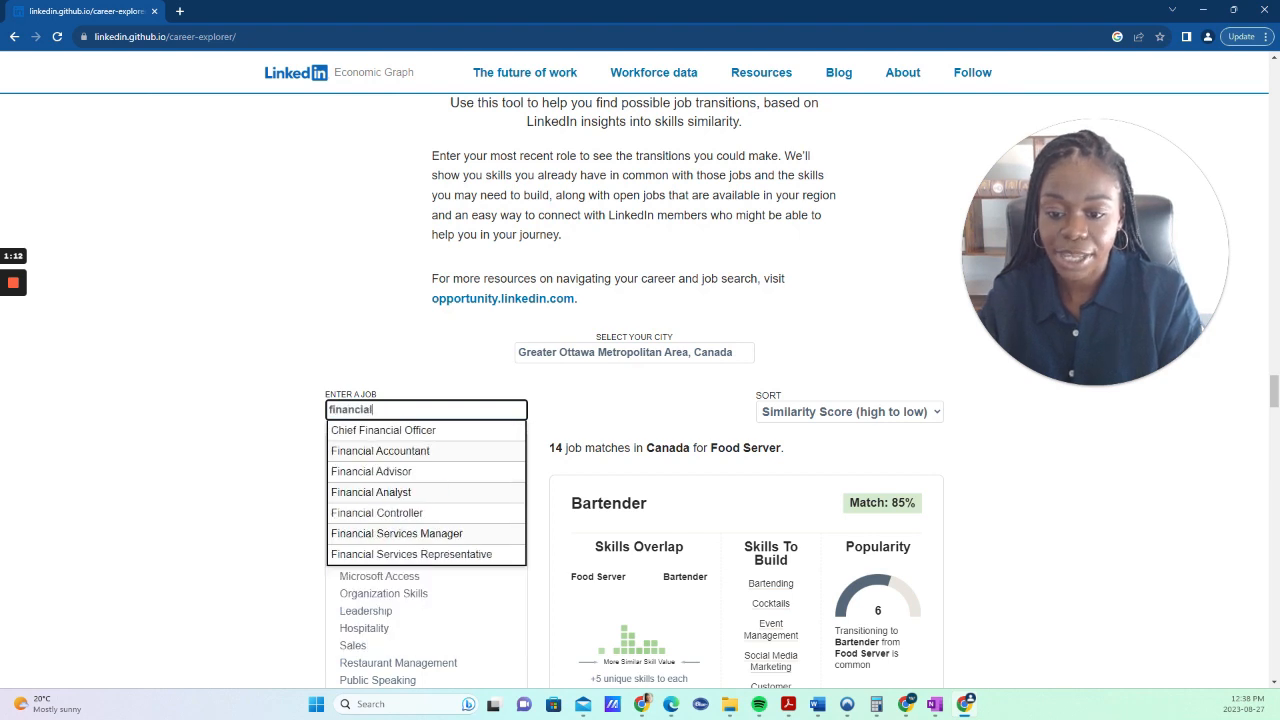
pyautogui.click(371, 491)
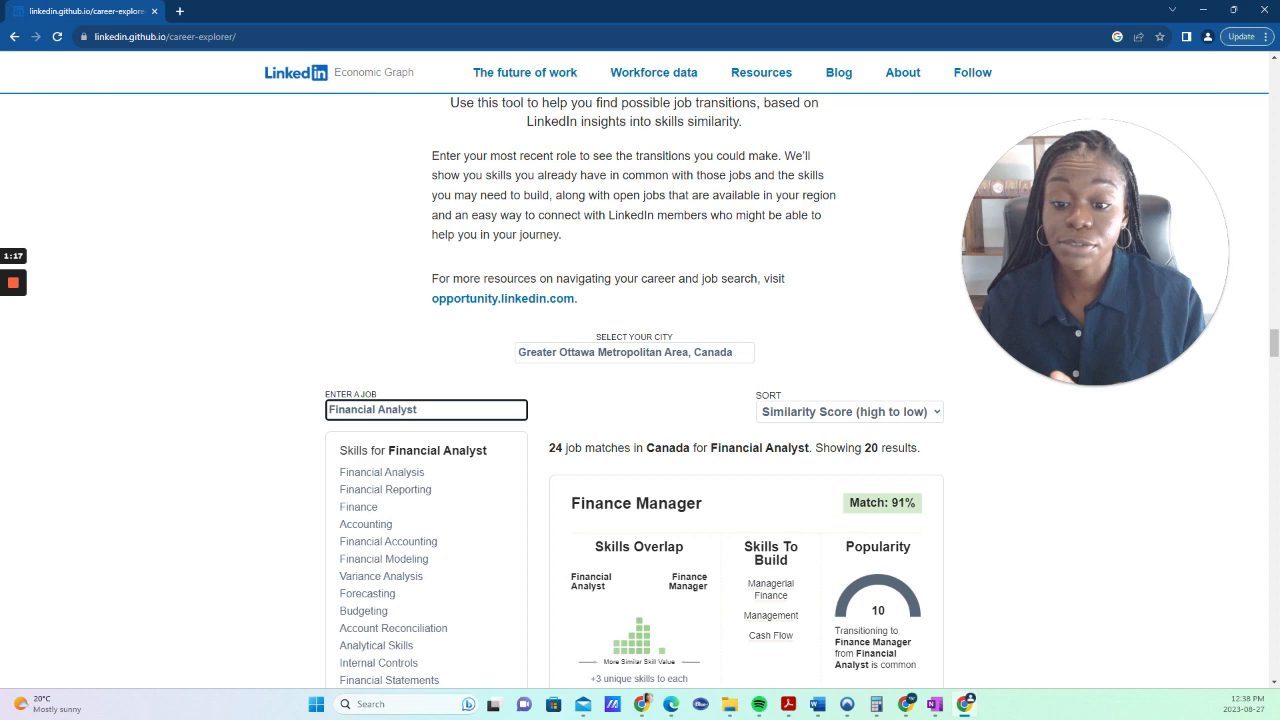
pyautogui.scroll(-3)
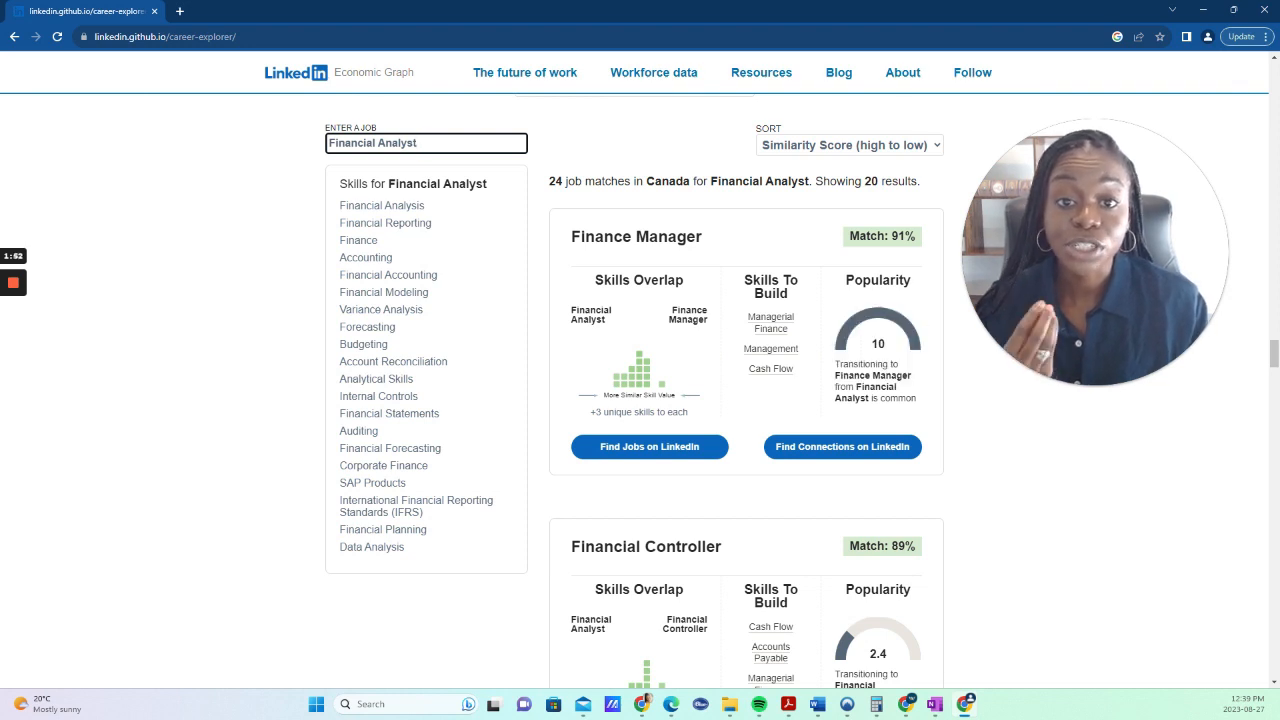
pyautogui.moveTo(770, 323)
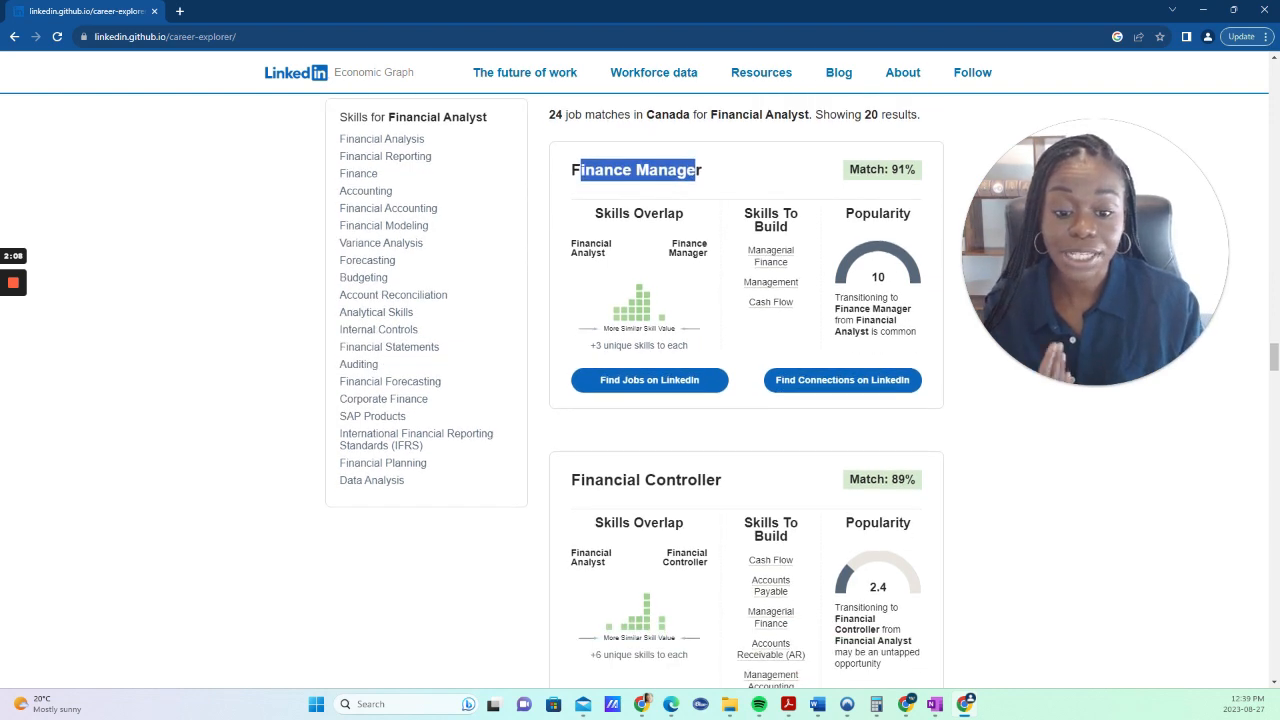
pyautogui.doubleClick(646, 480)
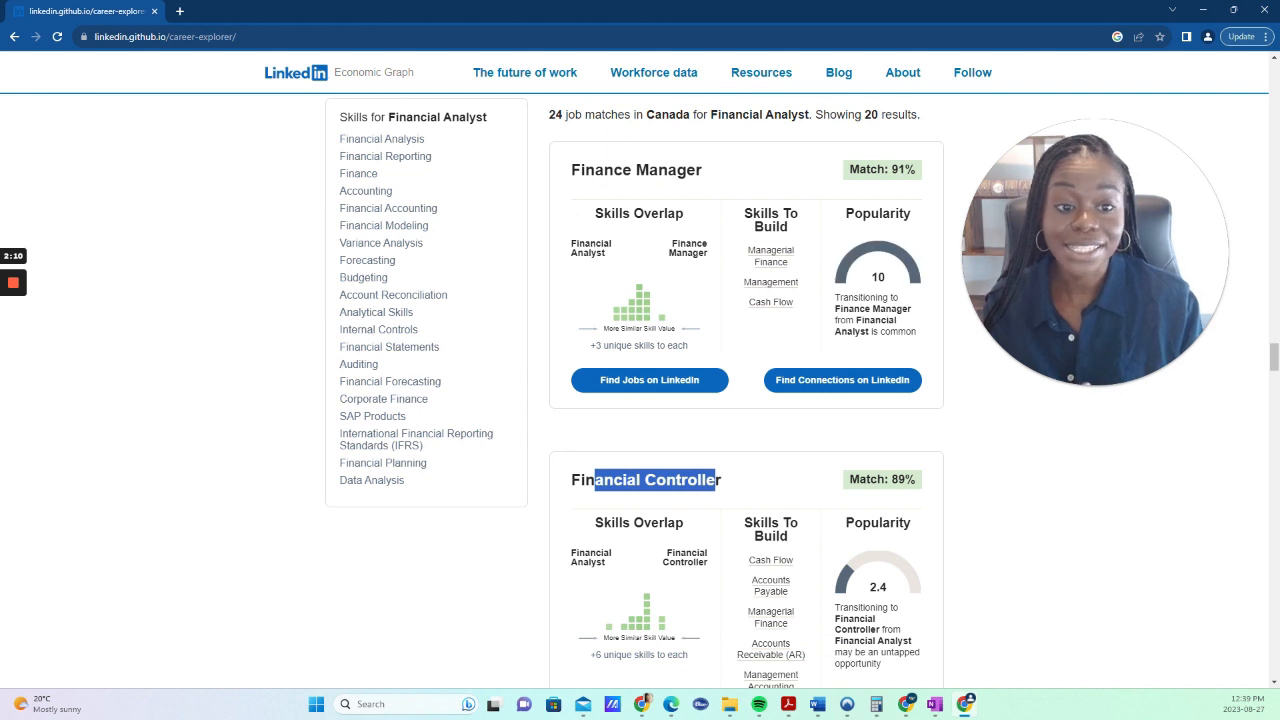
pyautogui.scroll(3)
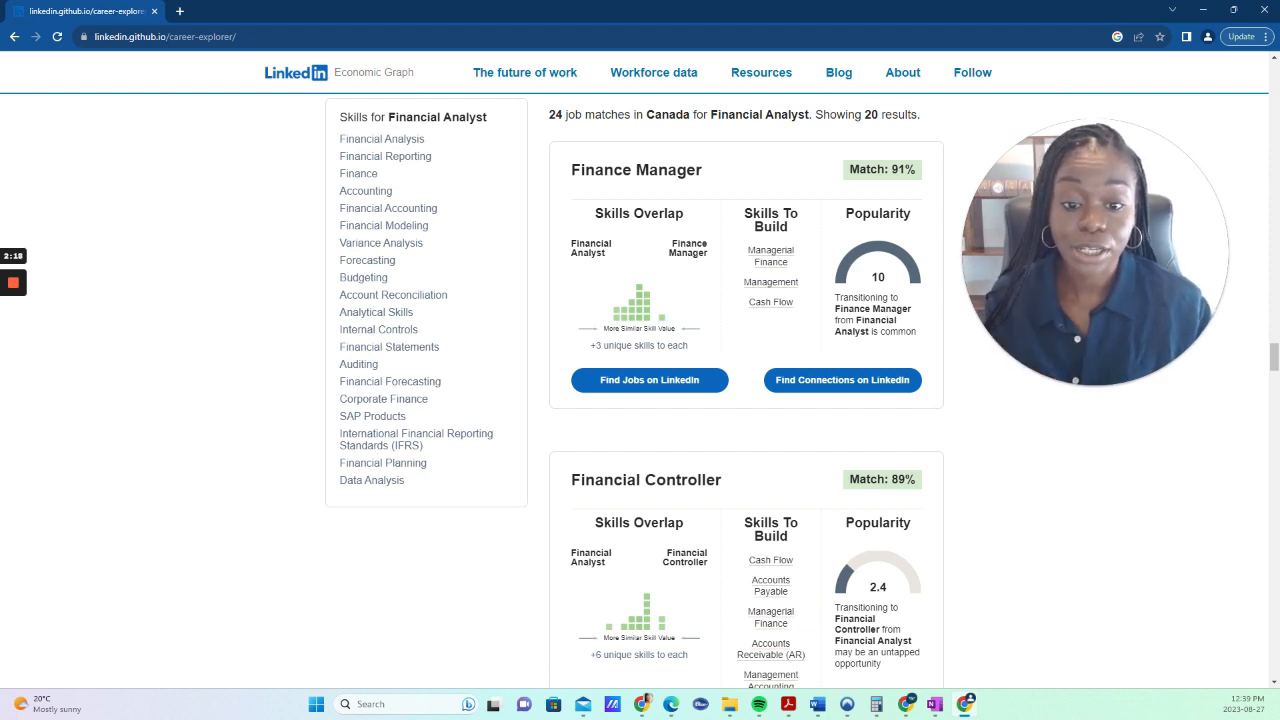
pyautogui.scroll(3)
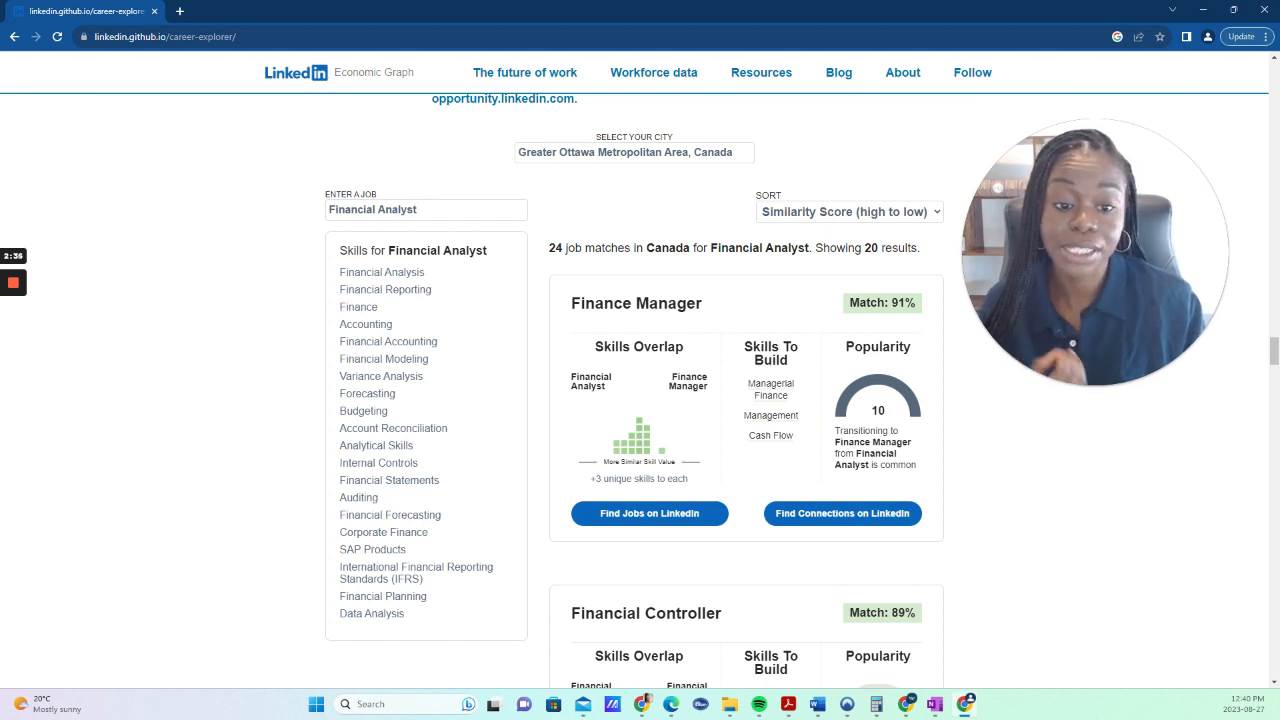
pyautogui.moveTo(771, 389)
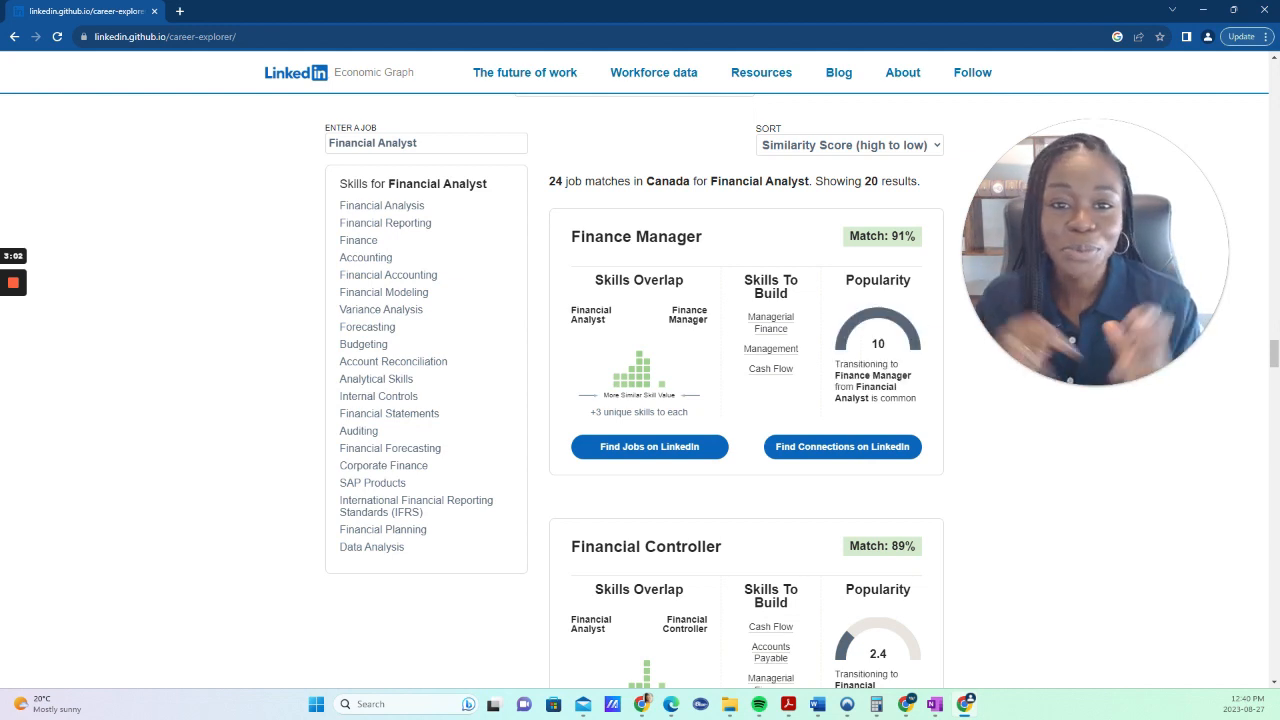
pyautogui.scroll(-3)
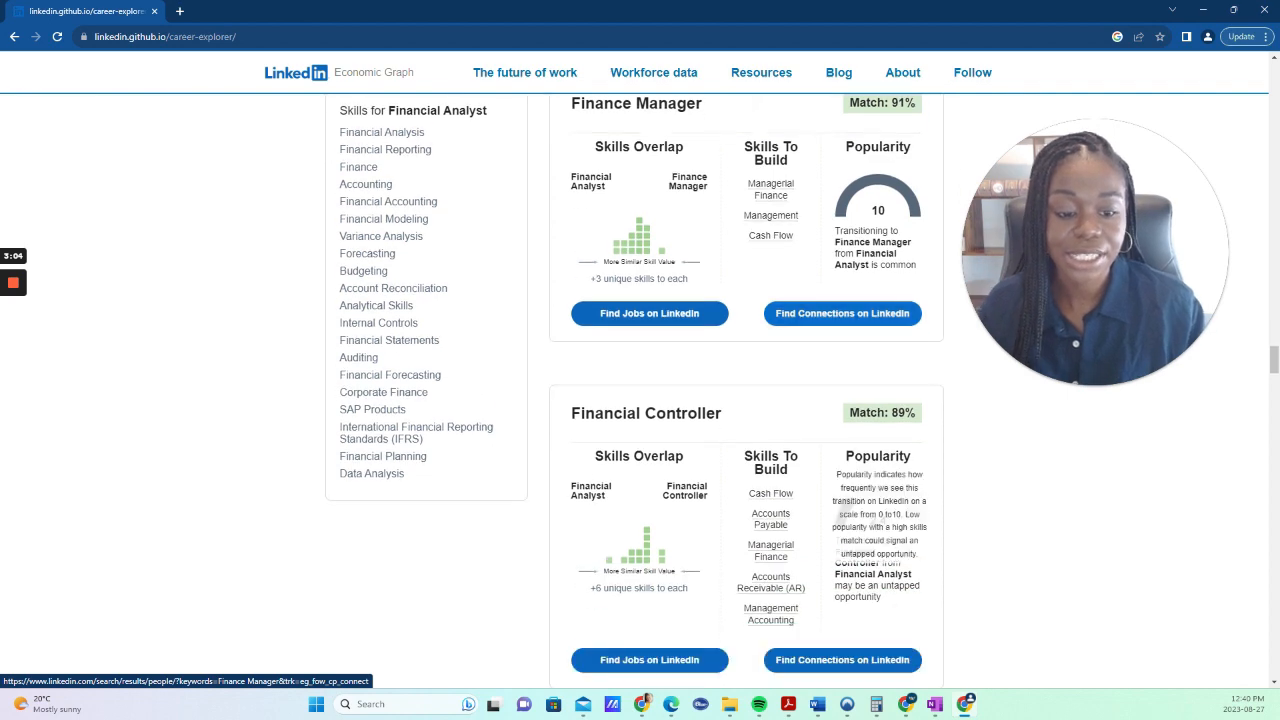
pyautogui.scroll(-3)
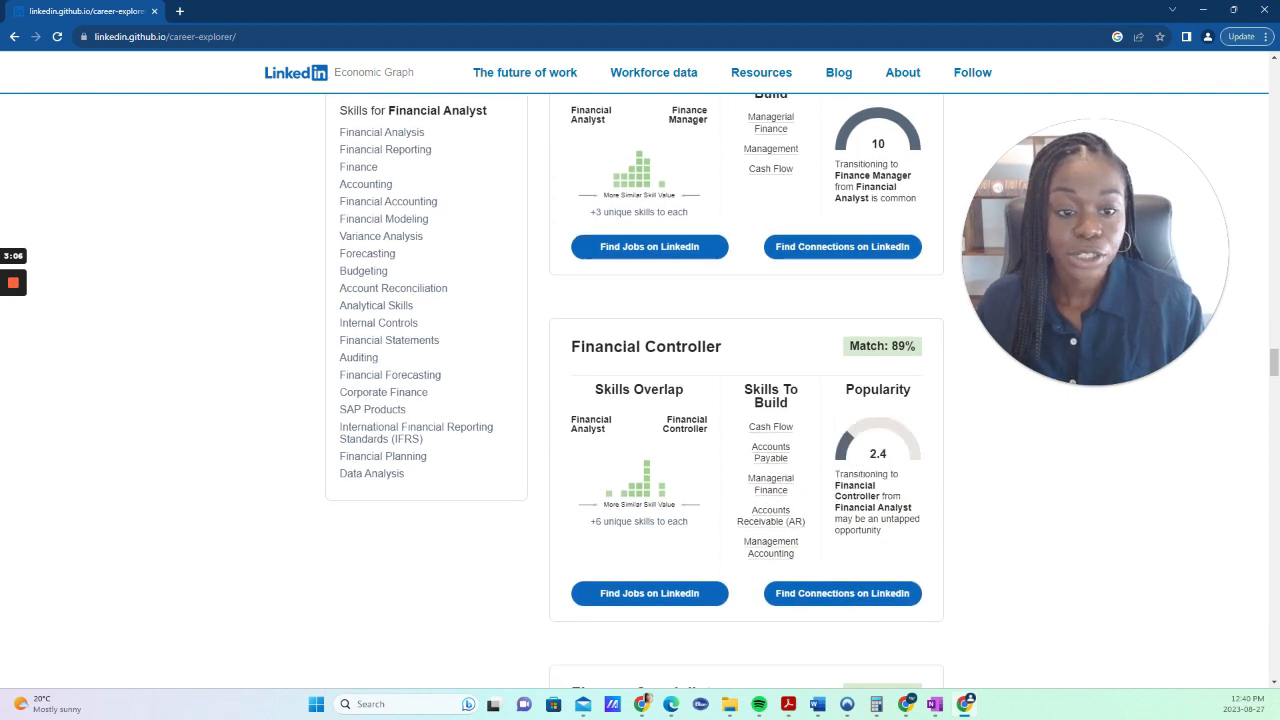
pyautogui.scroll(3)
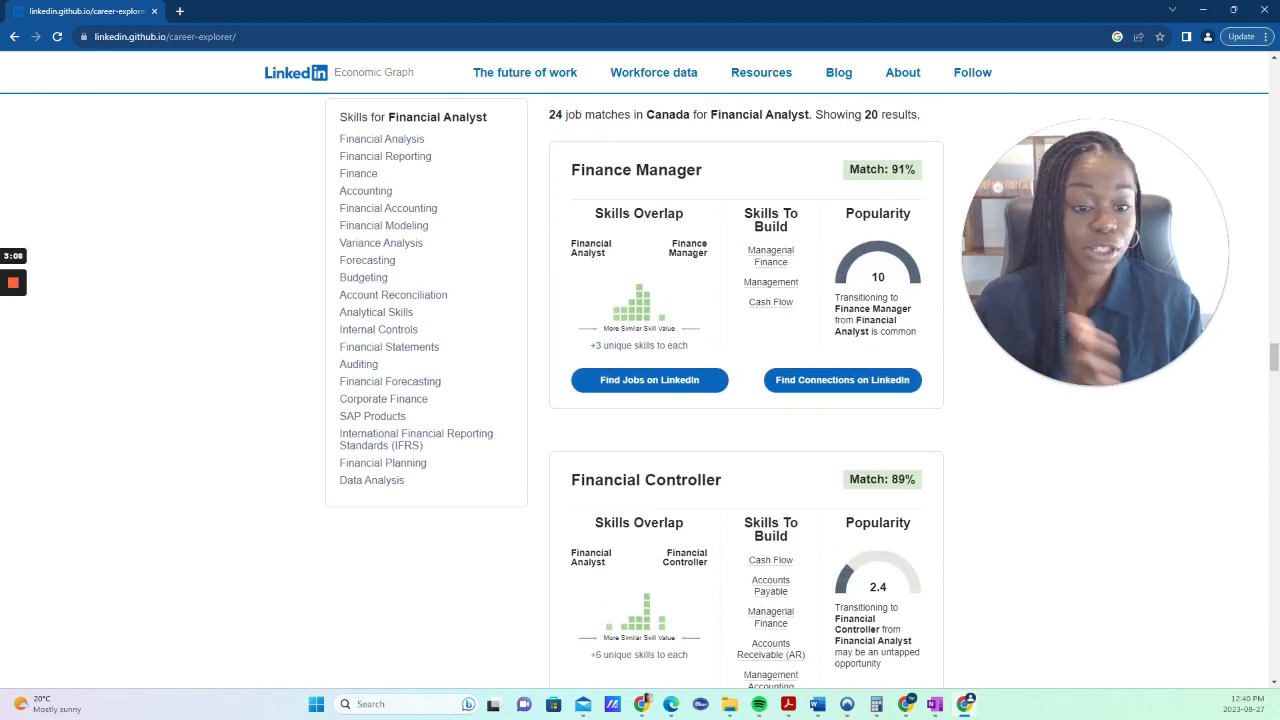
pyautogui.scroll(-3)
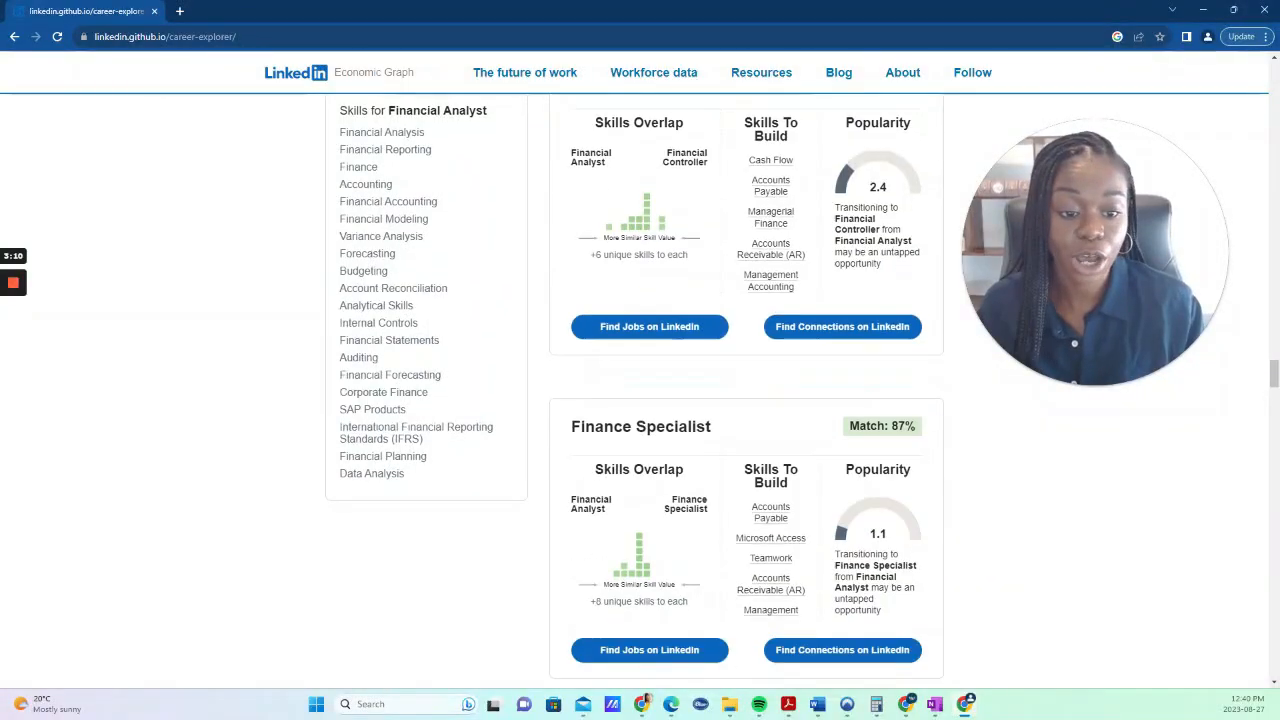
pyautogui.scroll(-3)
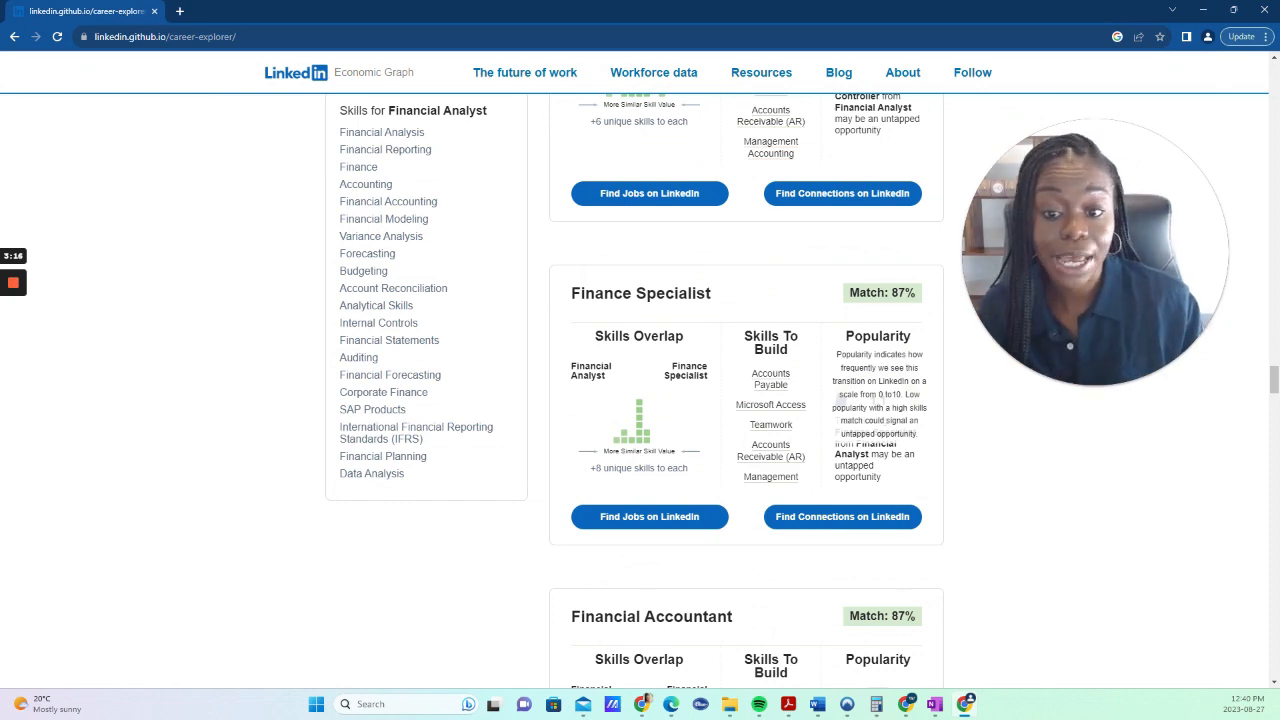
pyautogui.scroll(-3)
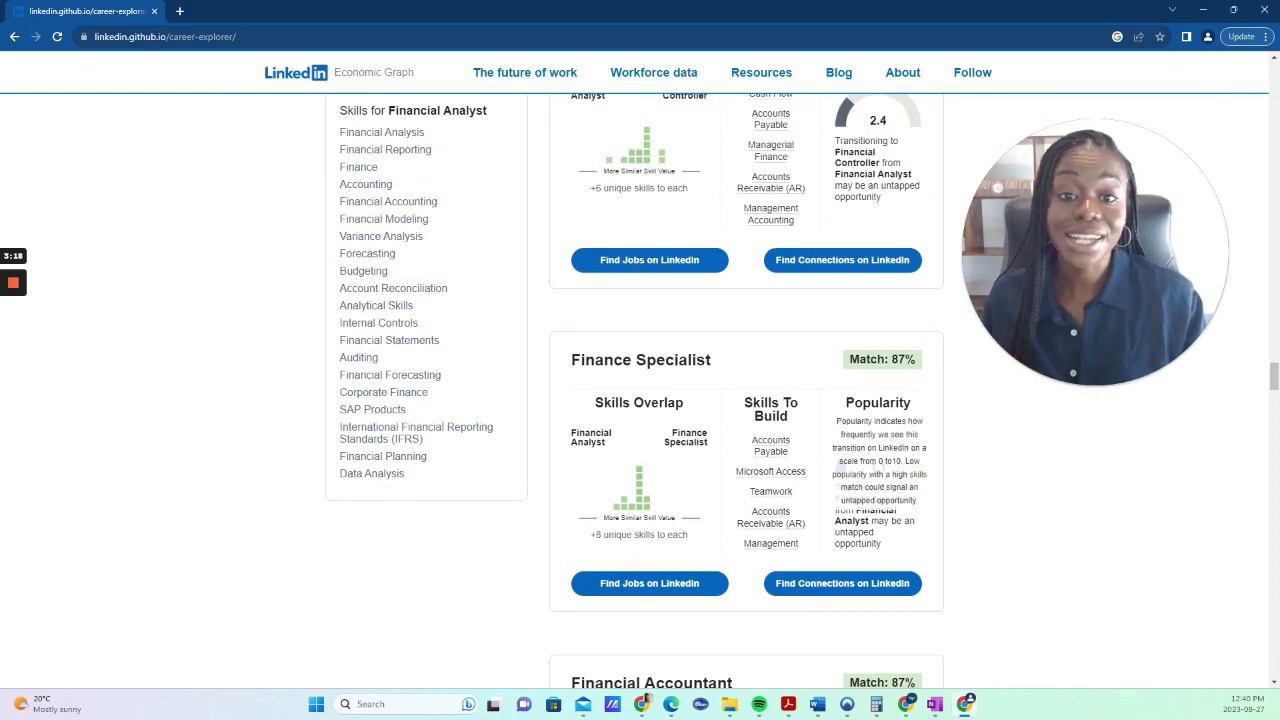
pyautogui.scroll(-3)
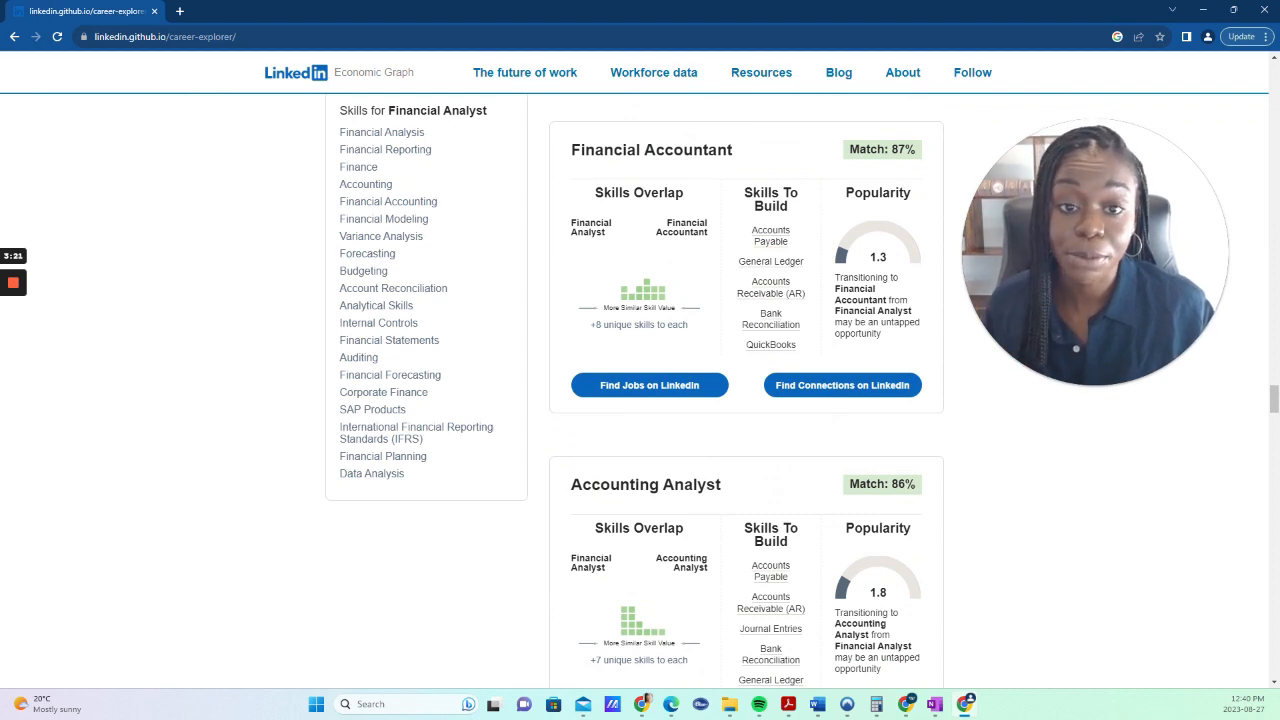